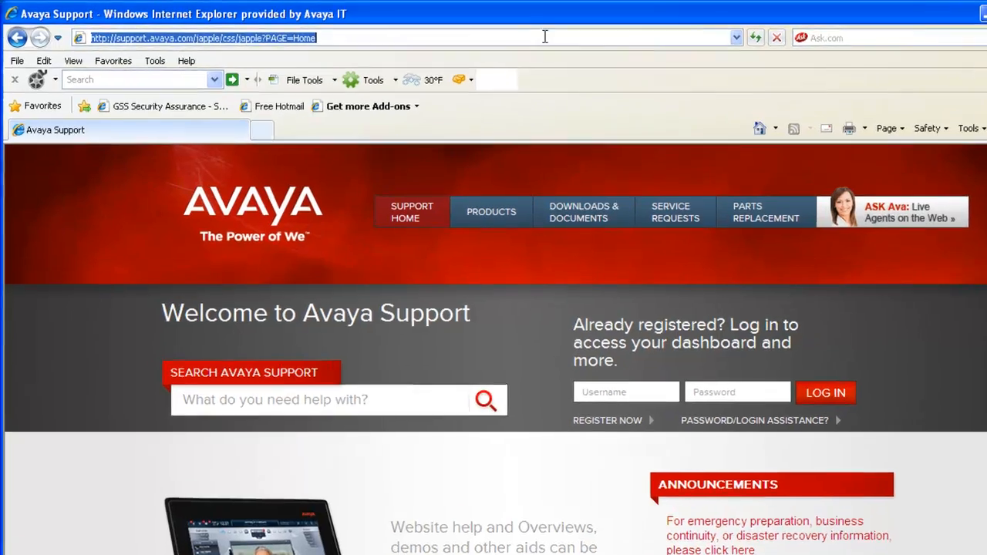
pyautogui.write('https:')
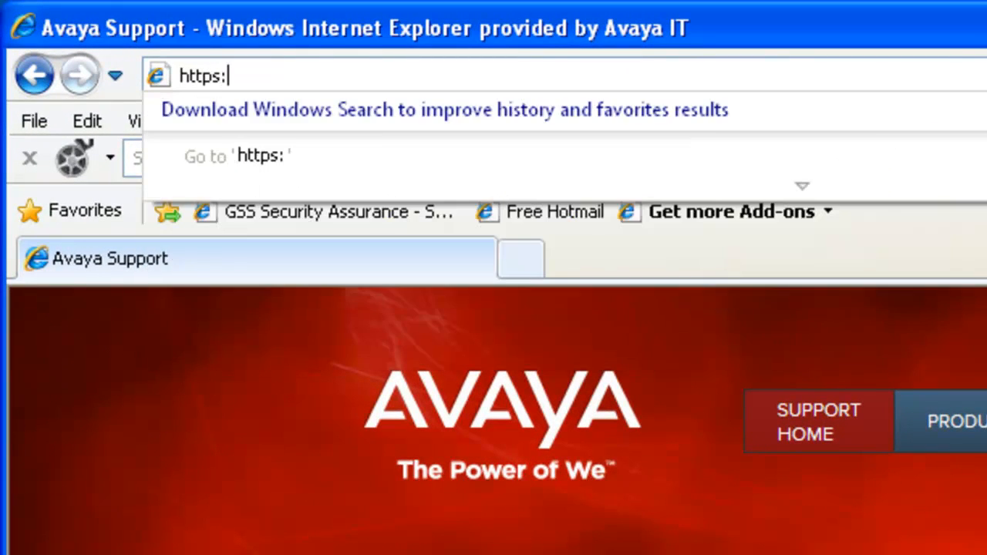
pyautogui.write('//rfa')
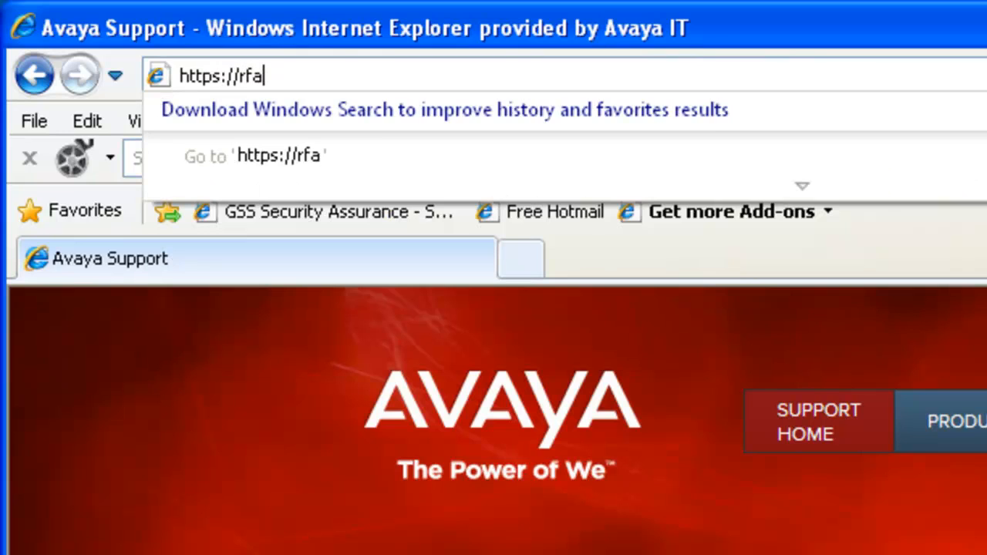
pyautogui.write('.ava')
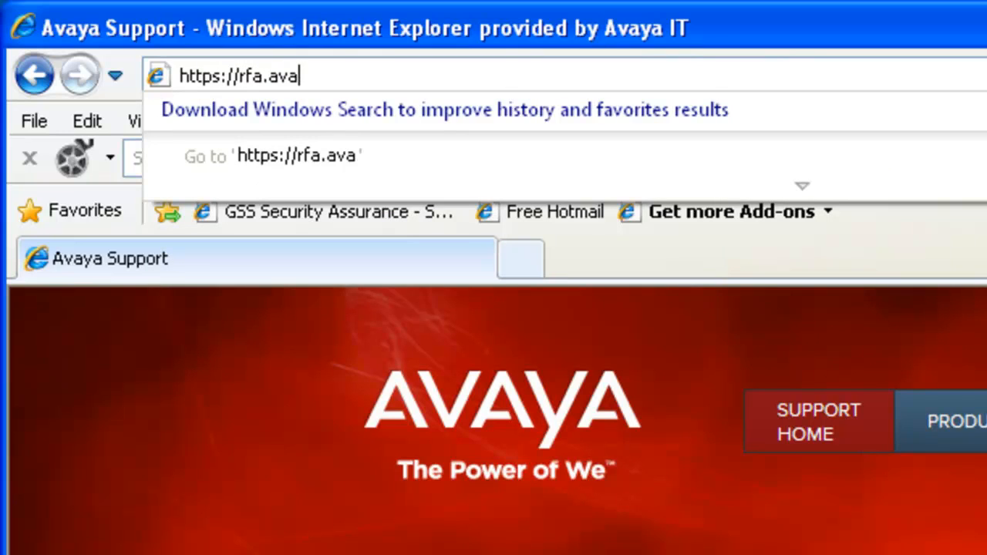
pyautogui.write('ya.co')
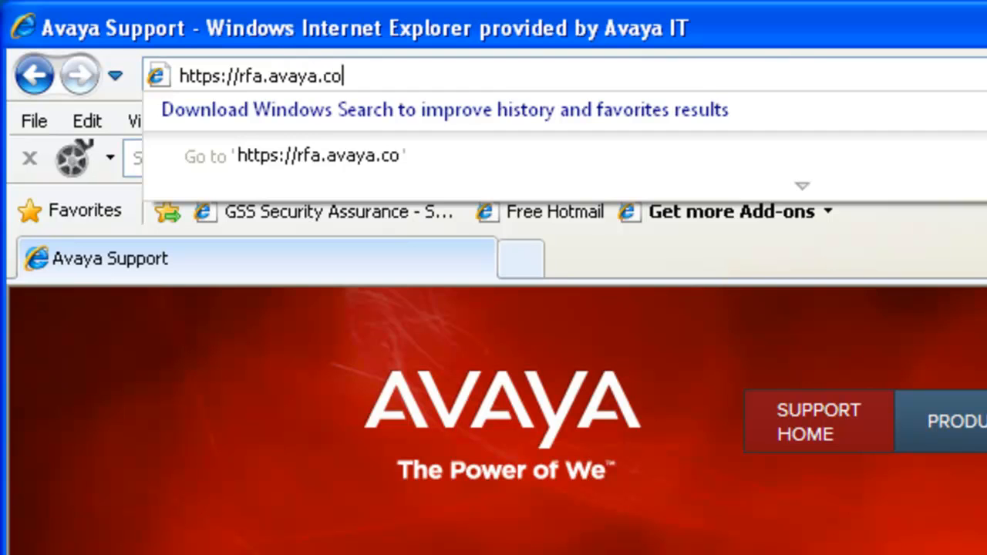
pyautogui.write('m')
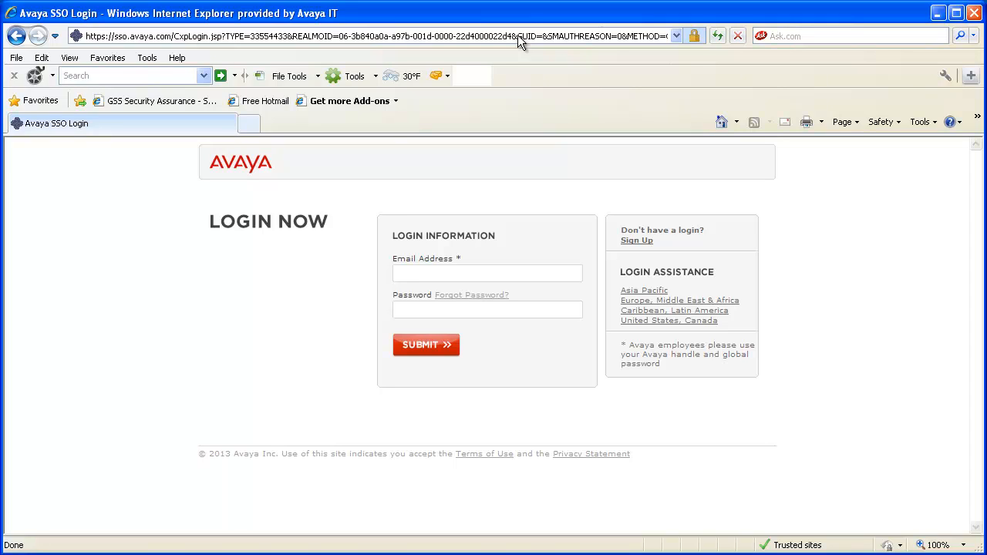
pyautogui.write('jlh1')
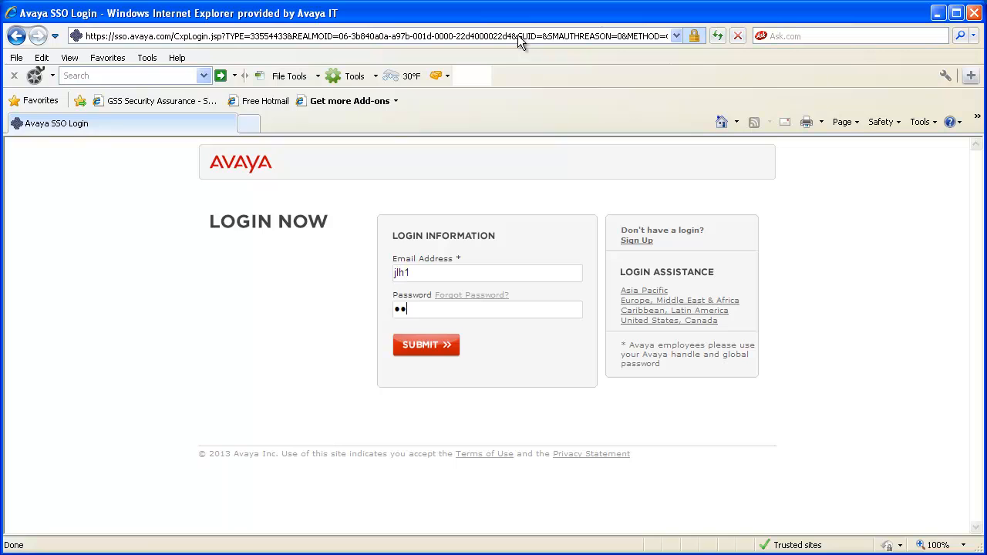
pyautogui.write('password')
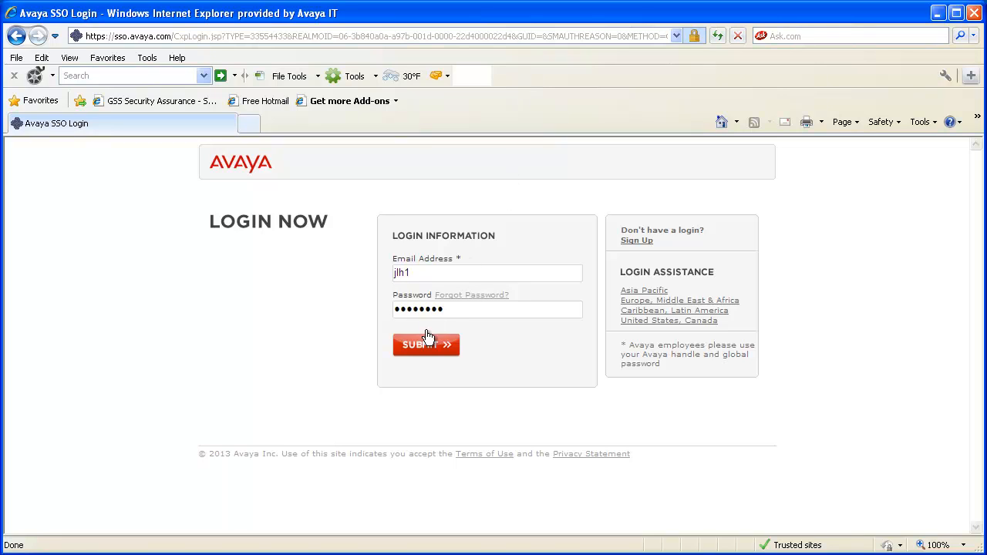
pyautogui.click(427, 345)
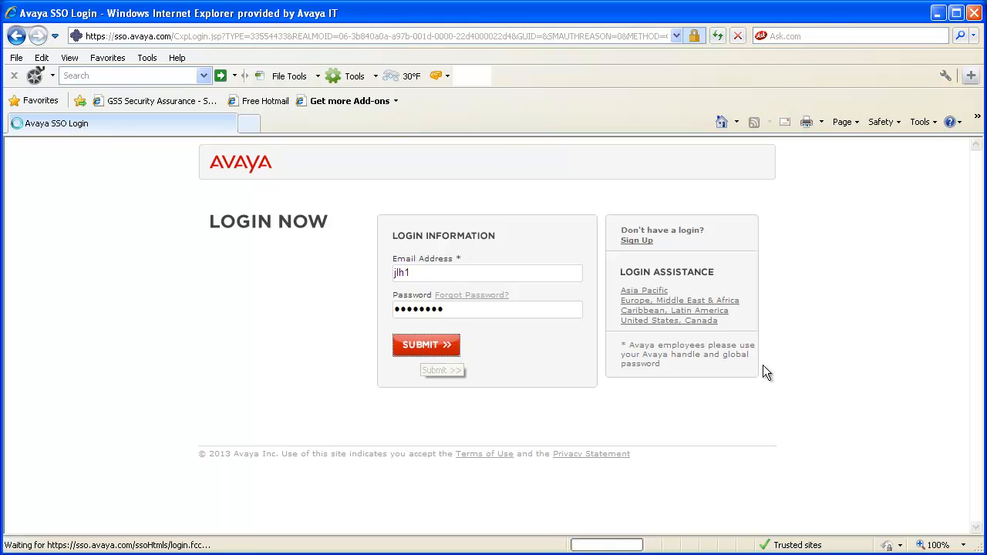
pyautogui.click(425, 345)
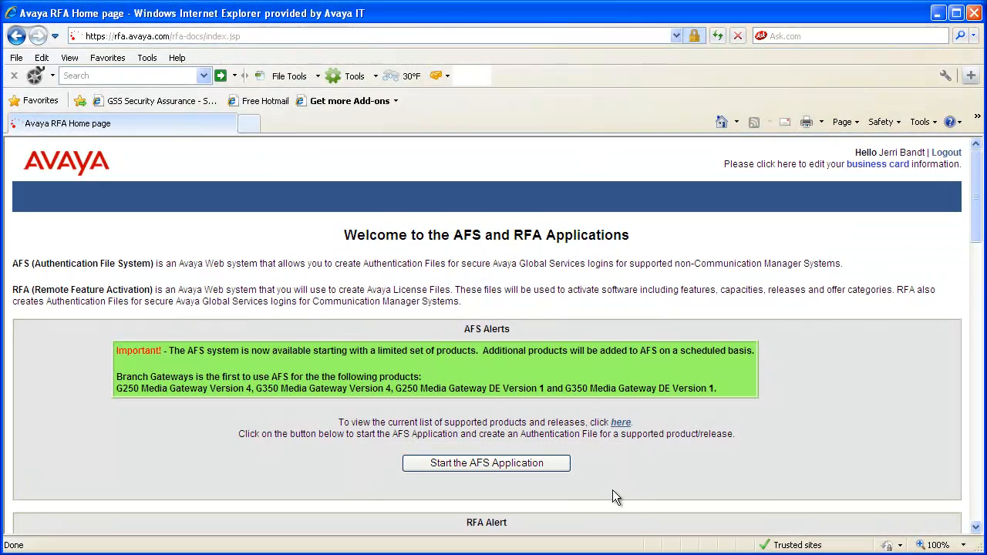
# Step: Launch the Authentication File System application from the RFA portal
pyautogui.click(486, 463)
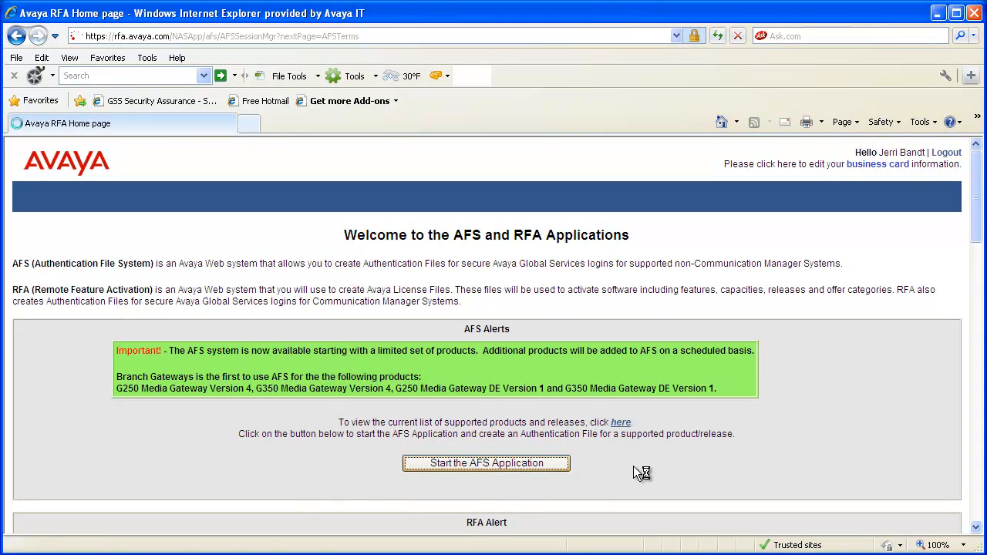
pyautogui.click(486, 463)
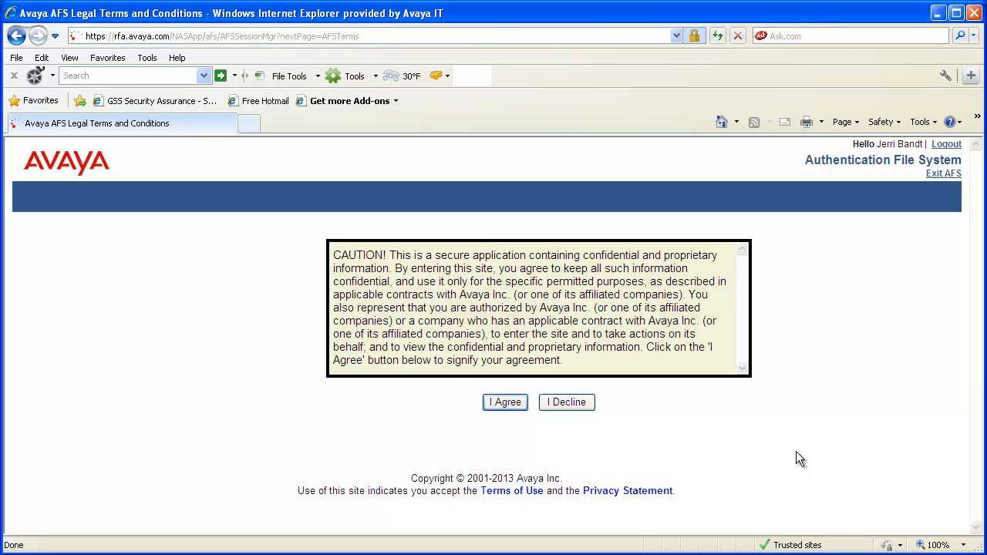
pyautogui.moveTo(611, 449)
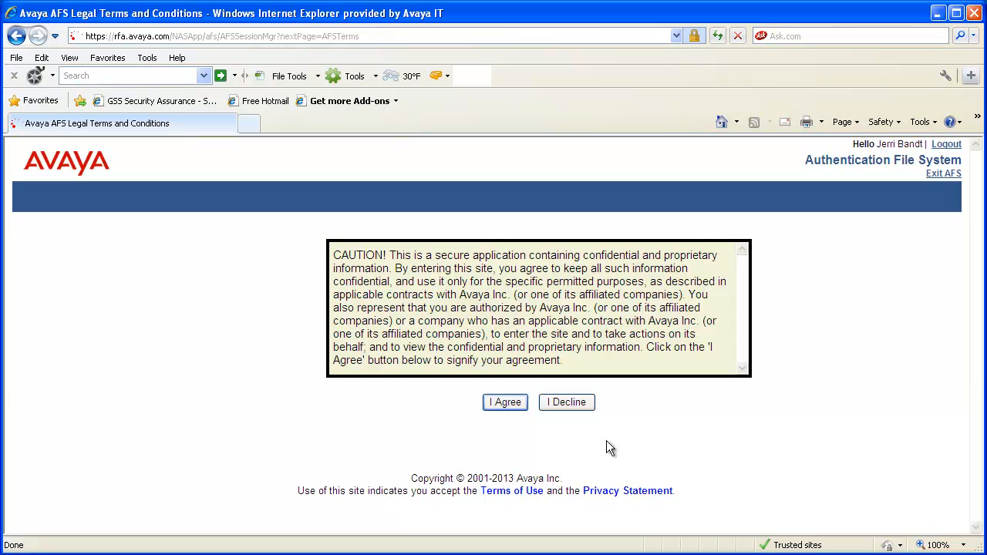
# Step: Agree to the AFS legal terms and conditions
pyautogui.click(505, 402)
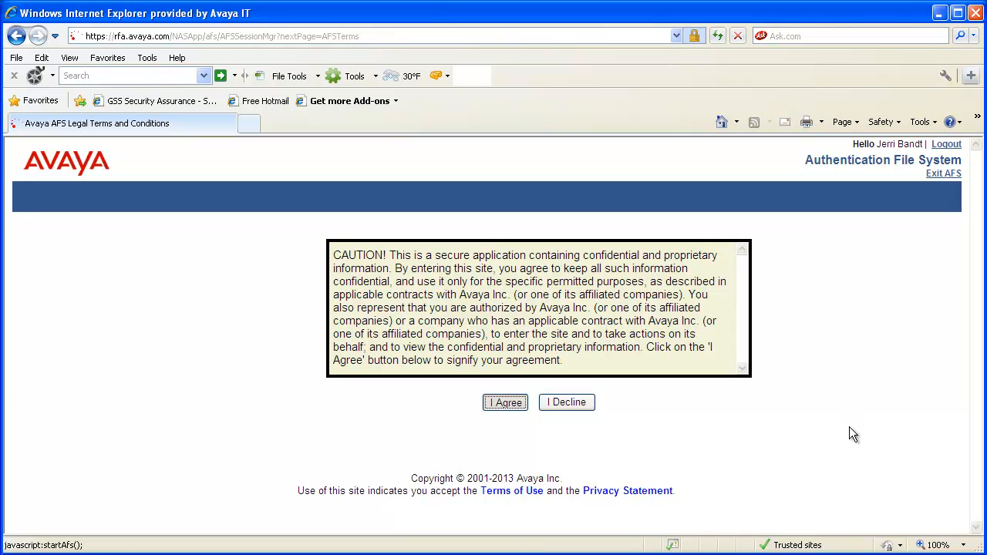
pyautogui.click(504, 402)
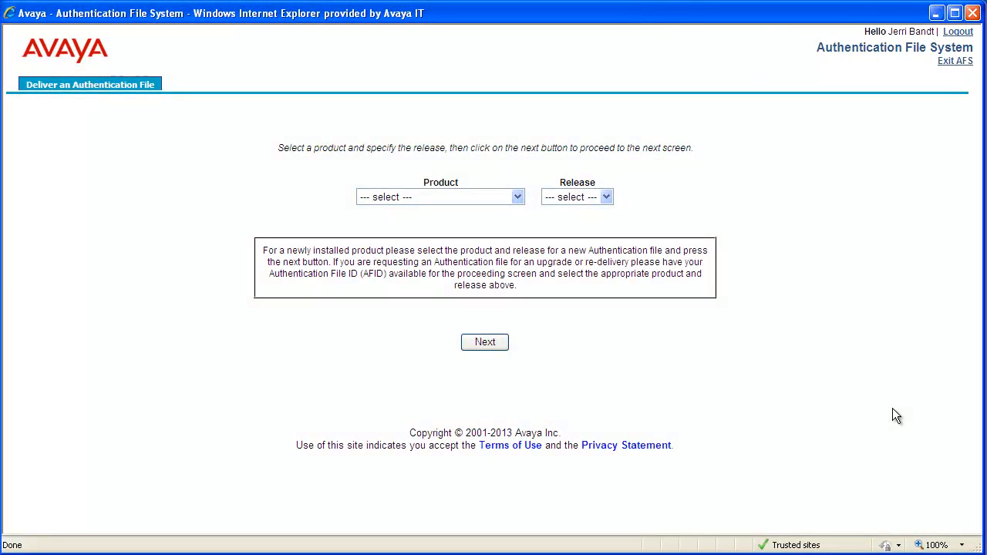
# Step: Request an authentication file for product Avaya CMS, release 17.x
pyautogui.click(440, 197)
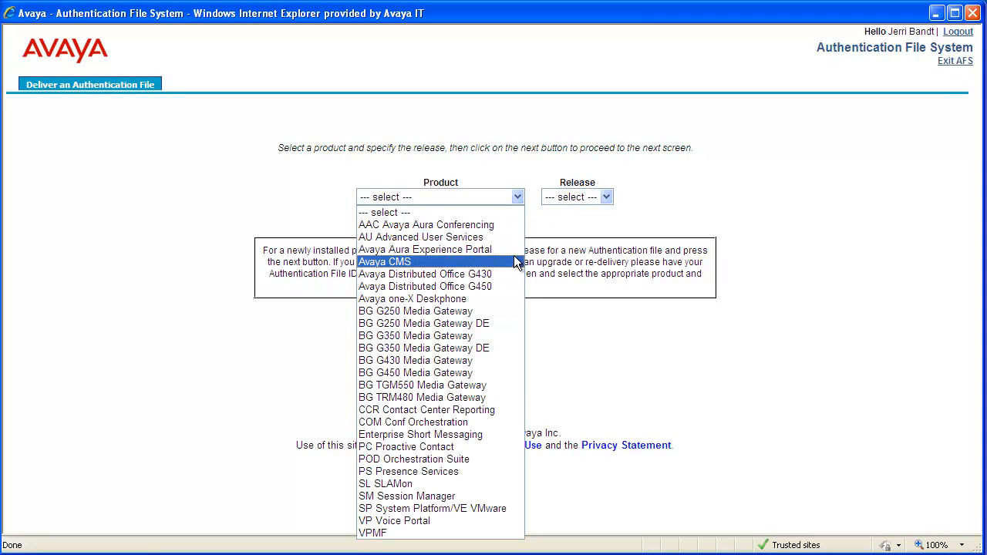
pyautogui.click(384, 261)
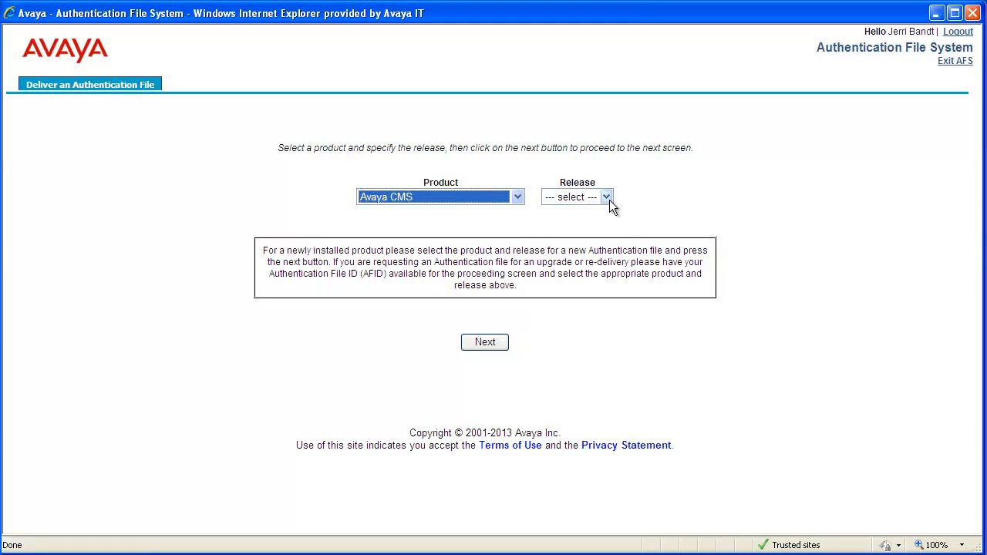
pyautogui.click(606, 197)
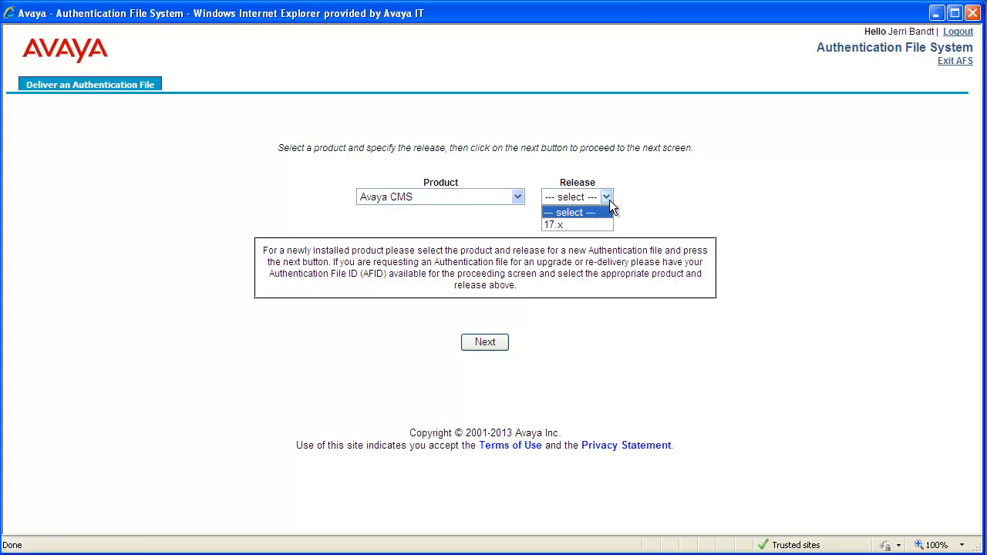
pyautogui.click(554, 224)
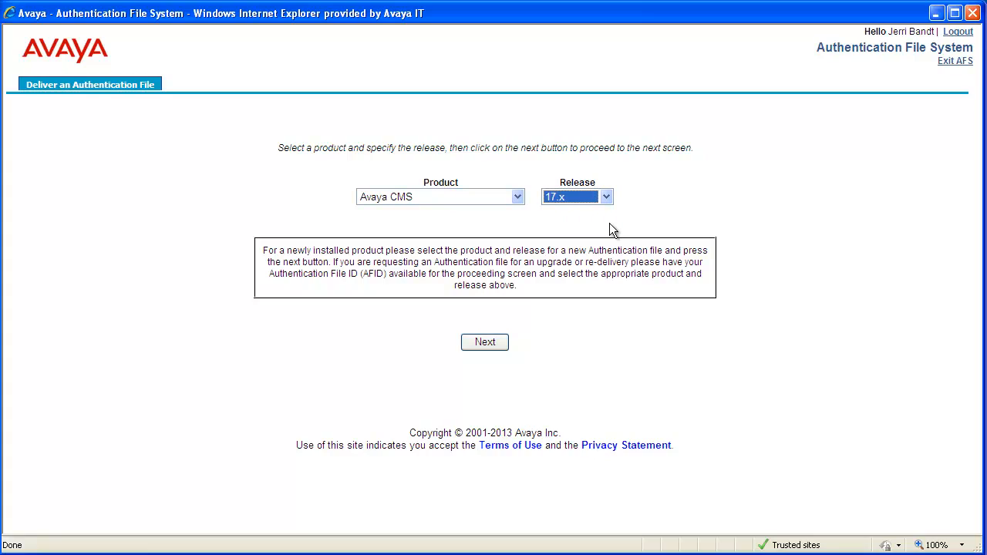
pyautogui.moveTo(709, 210)
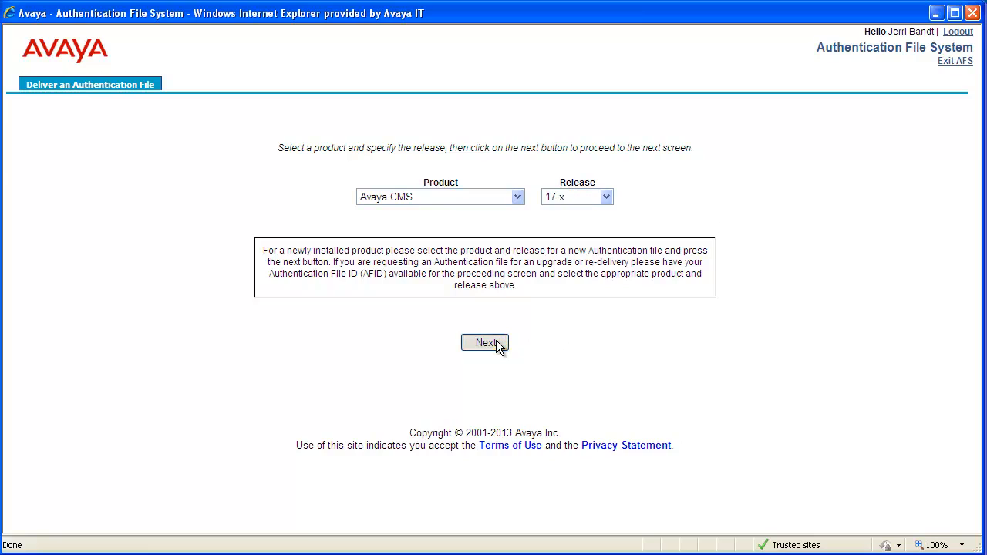
pyautogui.click(485, 342)
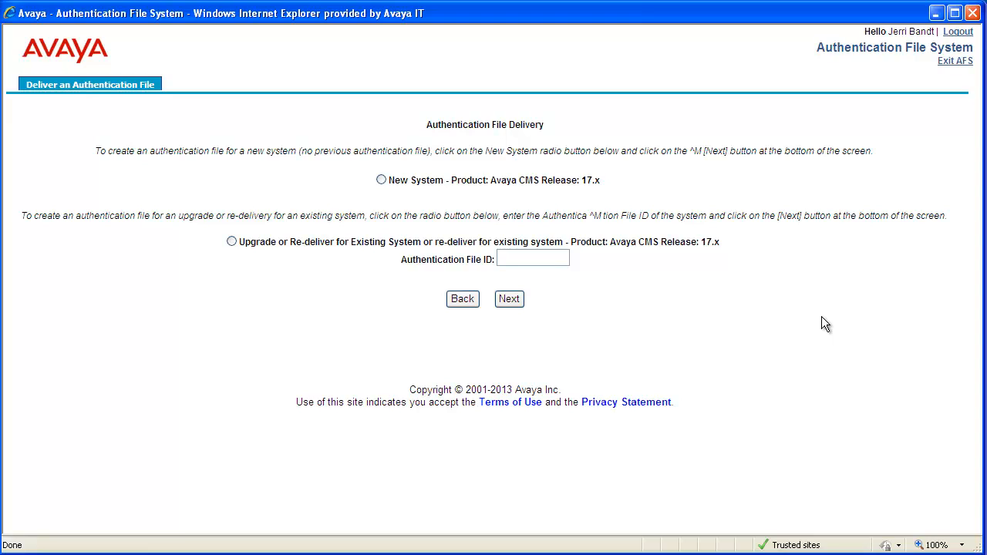
pyautogui.moveTo(644, 256)
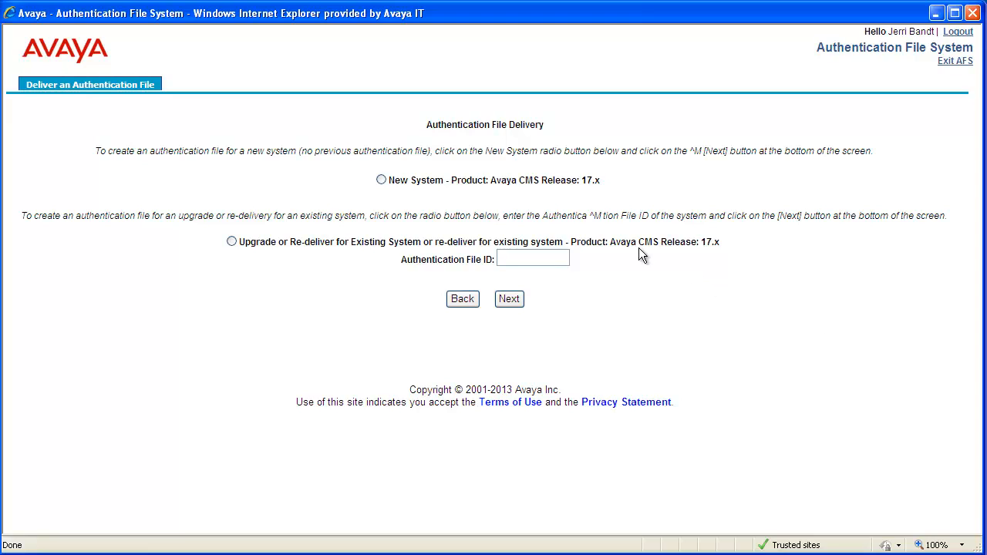
# Step: Choose New System as the delivery type and continue
pyautogui.click(381, 180)
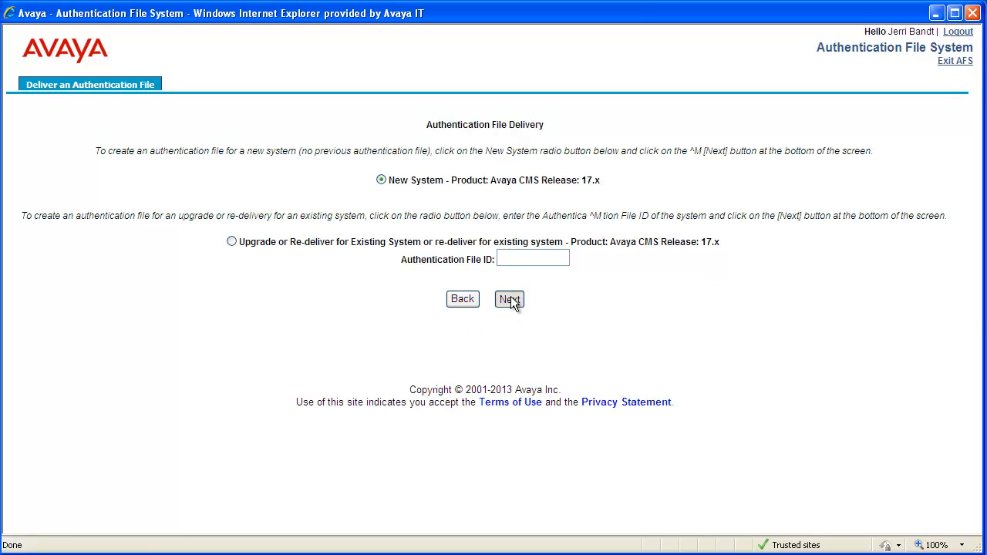
pyautogui.click(508, 299)
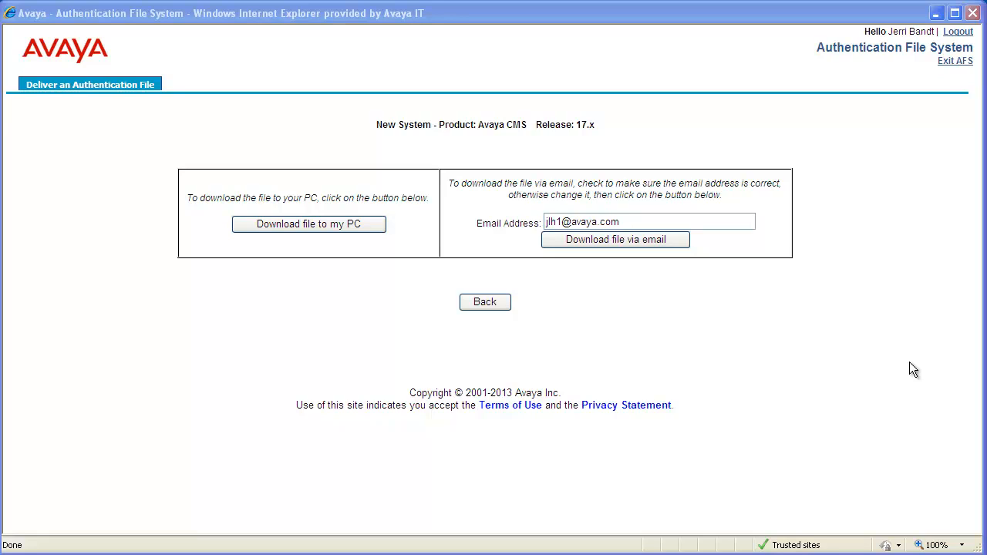
pyautogui.moveTo(882, 309)
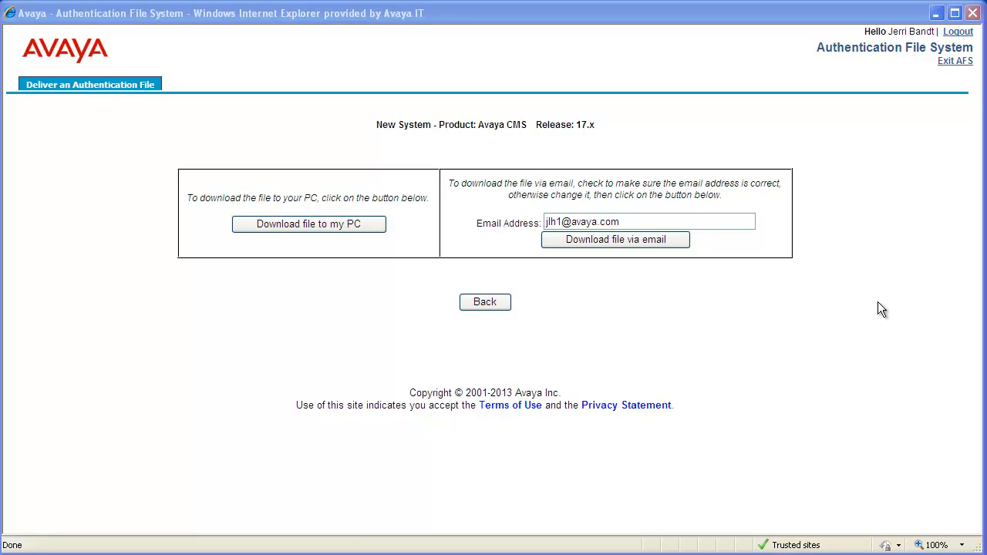
pyautogui.moveTo(581, 276)
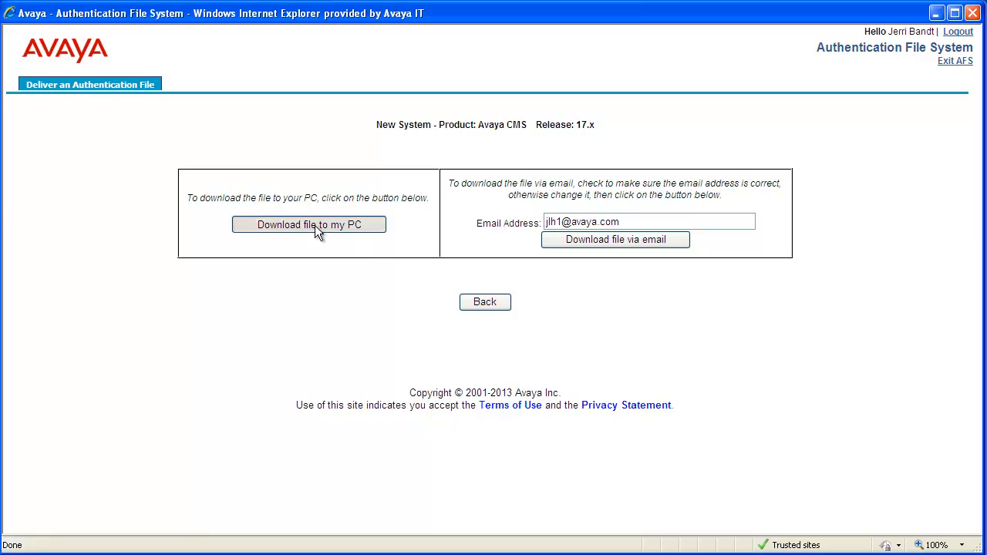
pyautogui.click(309, 225)
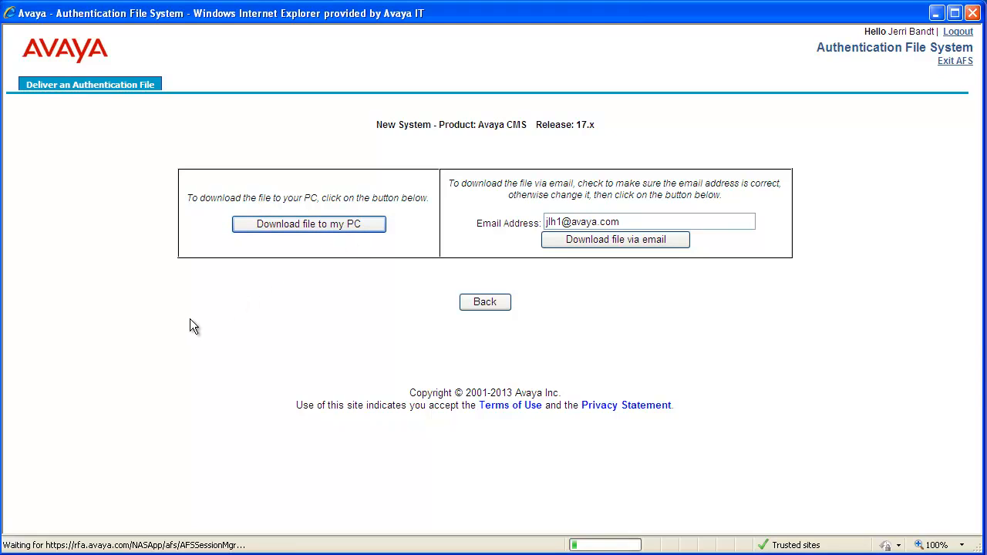
pyautogui.click(308, 223)
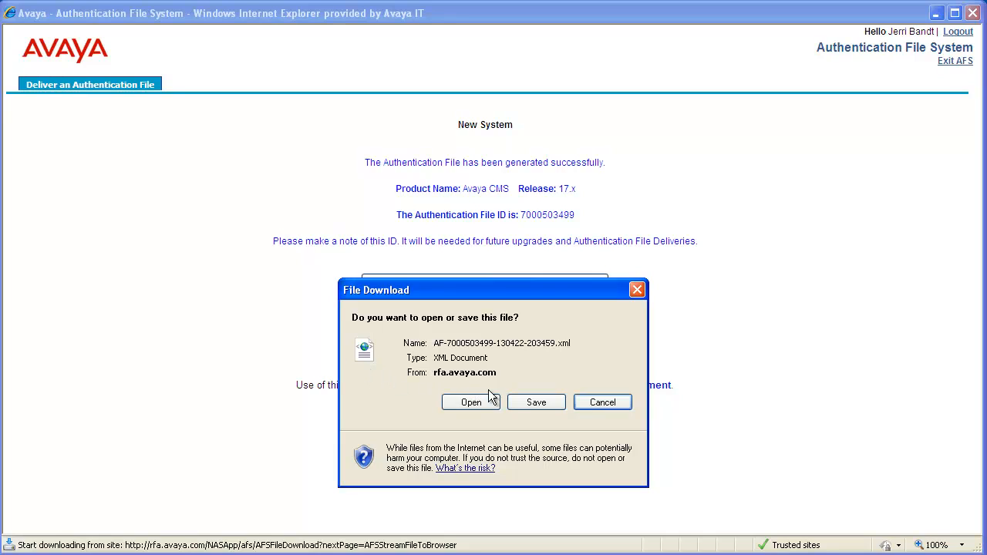
pyautogui.click(602, 402)
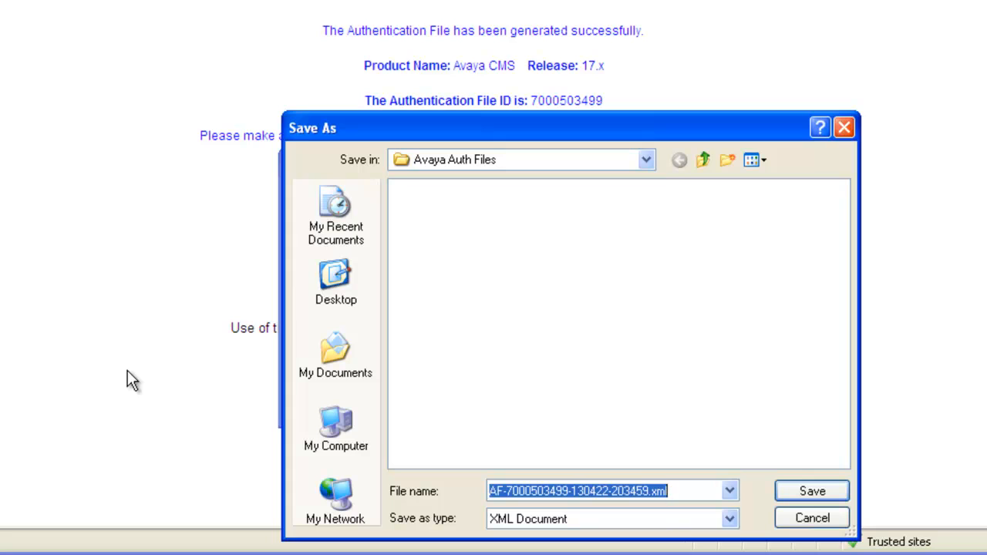
pyautogui.moveTo(336, 358)
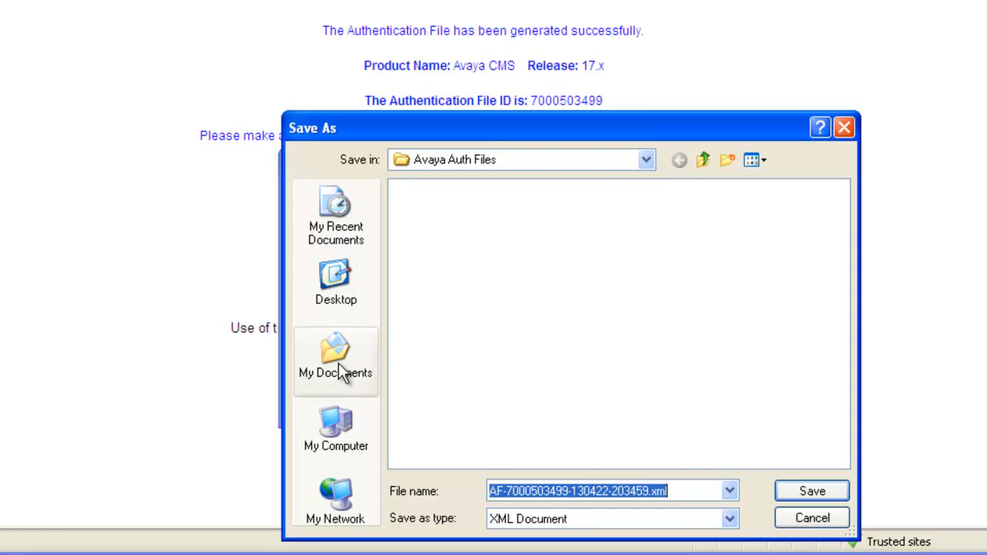
pyautogui.click(335, 359)
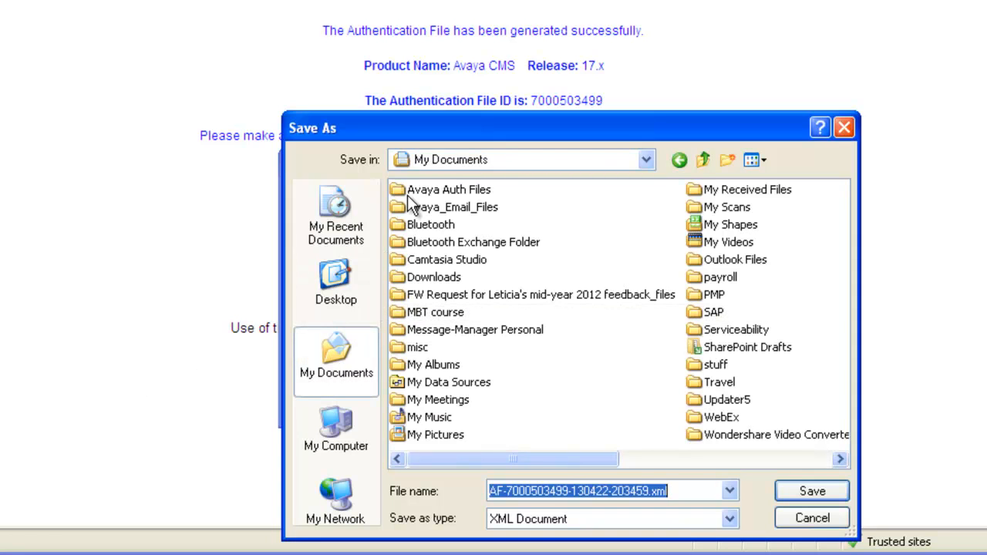
pyautogui.doubleClick(449, 189)
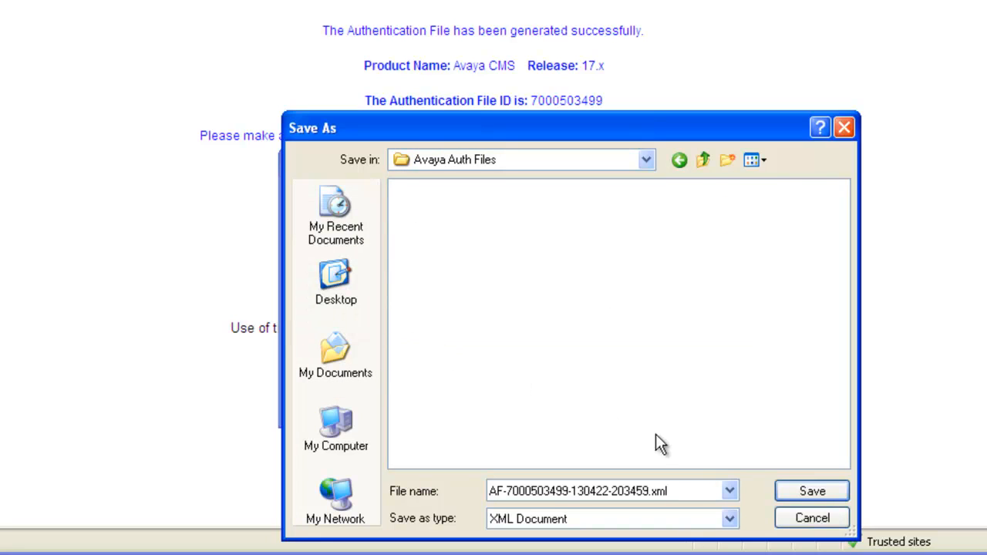
pyautogui.moveTo(812, 492)
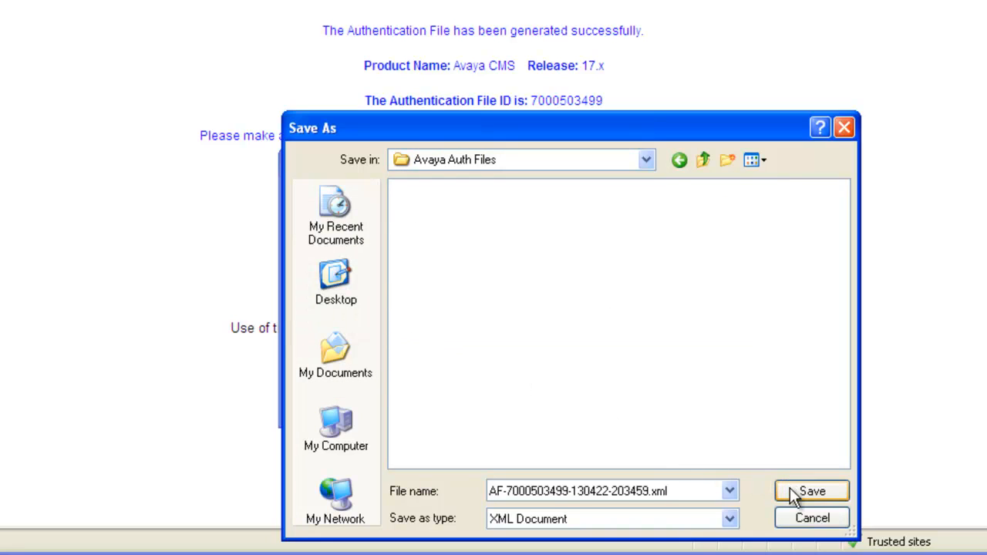
pyautogui.click(812, 491)
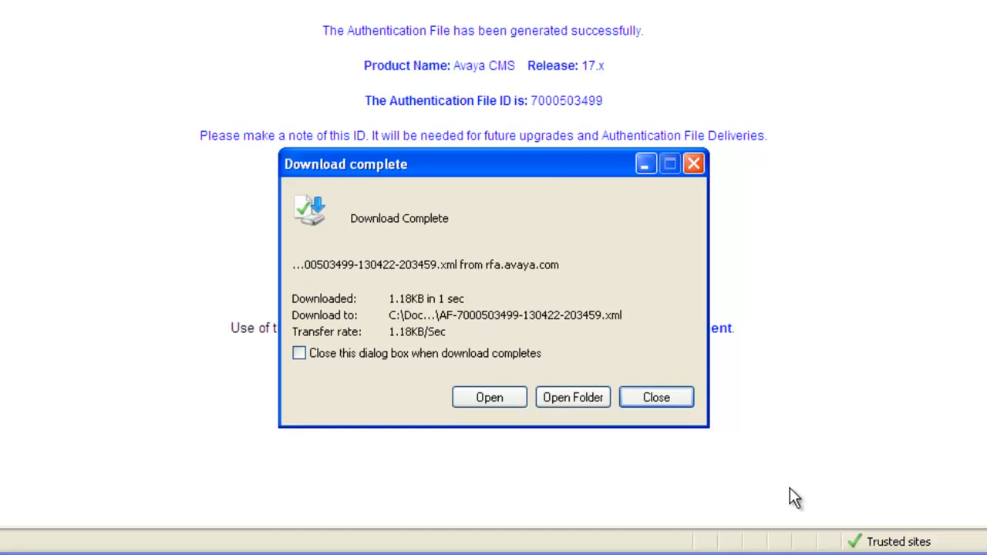
pyautogui.moveTo(698, 461)
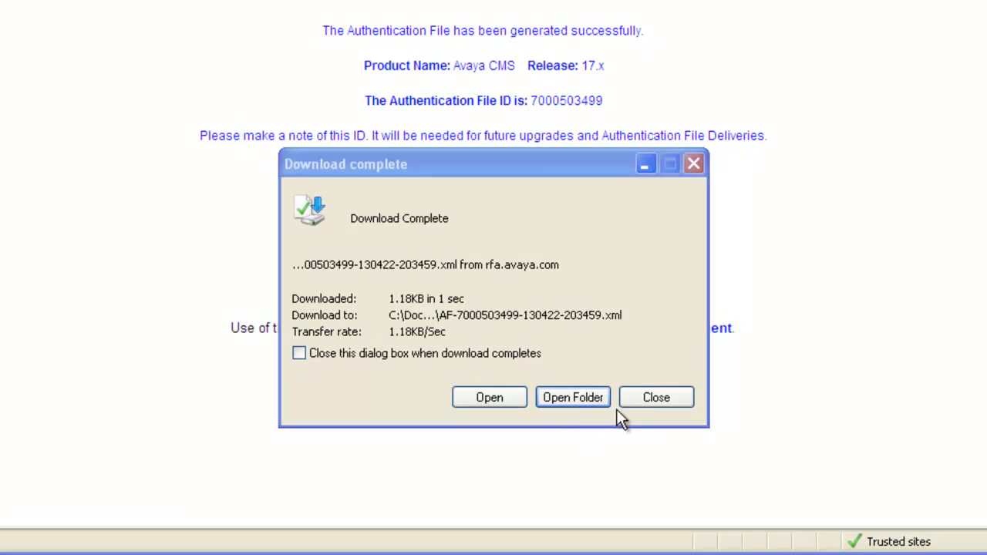
# Step: View the saved XML in the Avaya Auth Files folder, then close Explorer
pyautogui.click(573, 397)
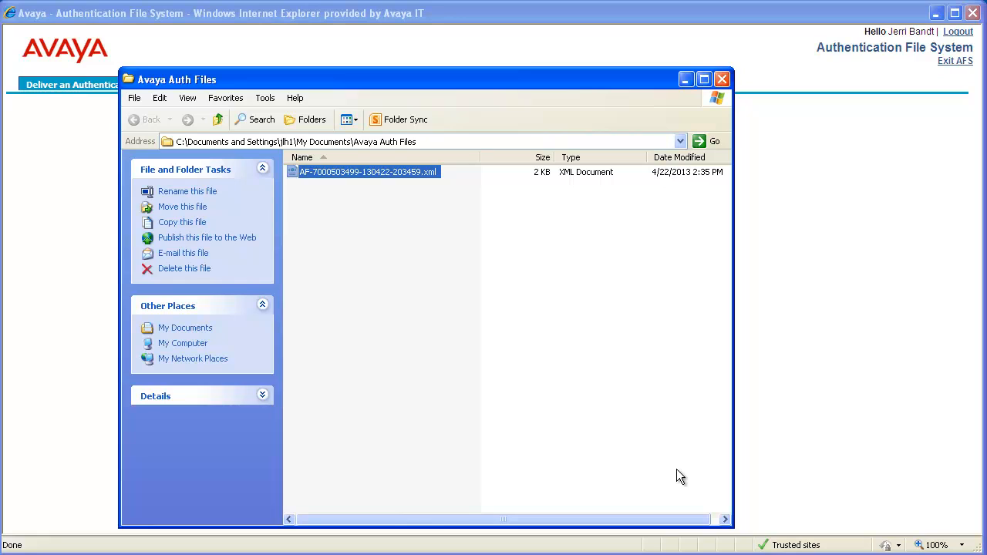
pyautogui.moveTo(723, 80)
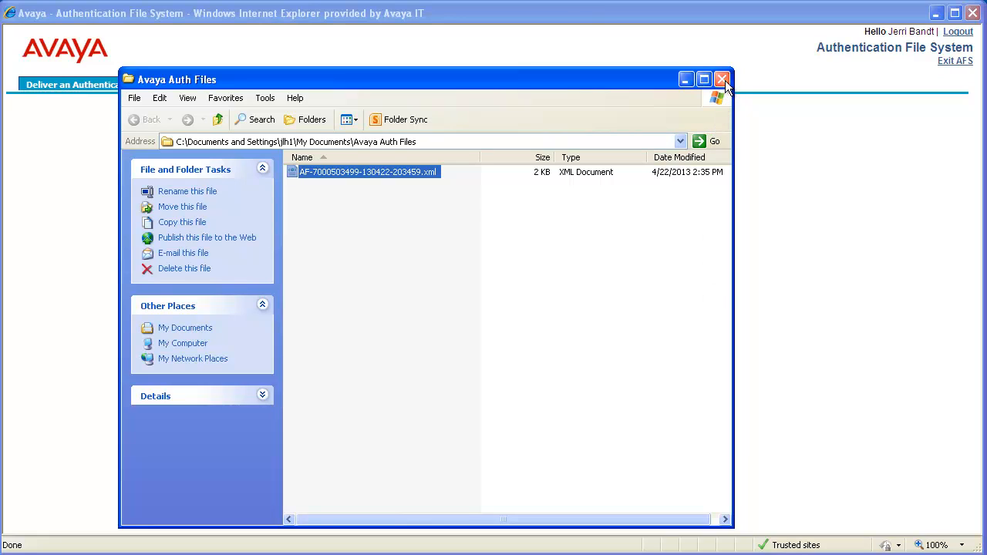
pyautogui.click(722, 79)
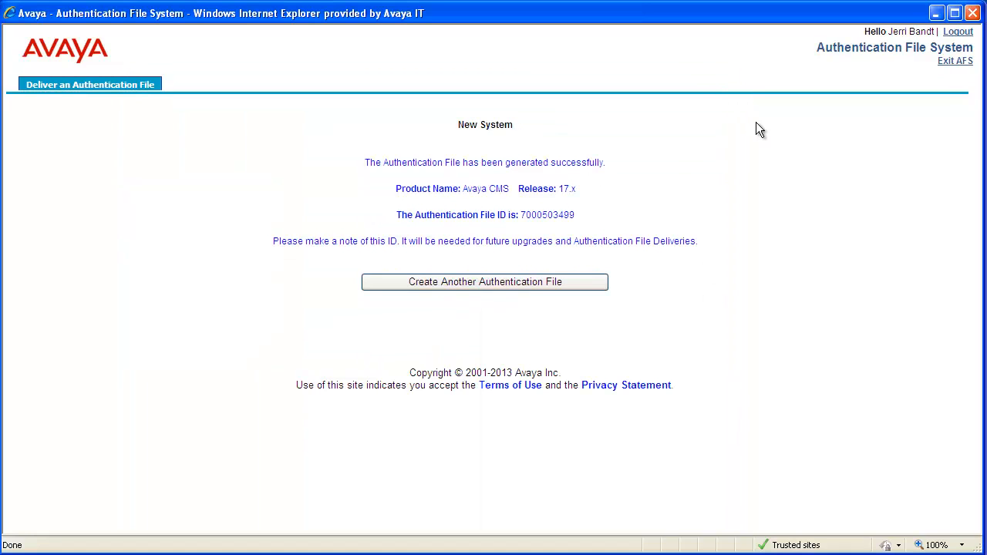
pyautogui.moveTo(764, 138)
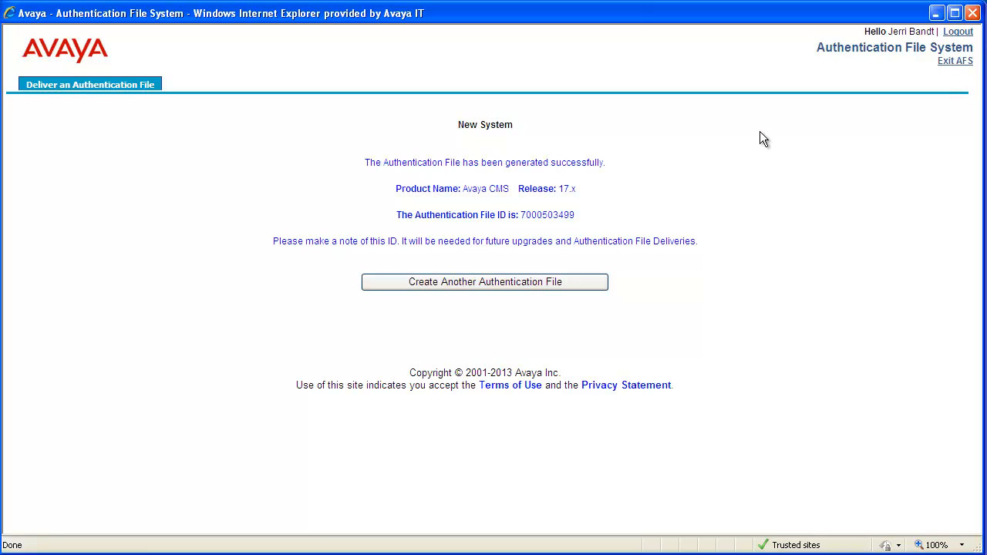
pyautogui.moveTo(959, 31)
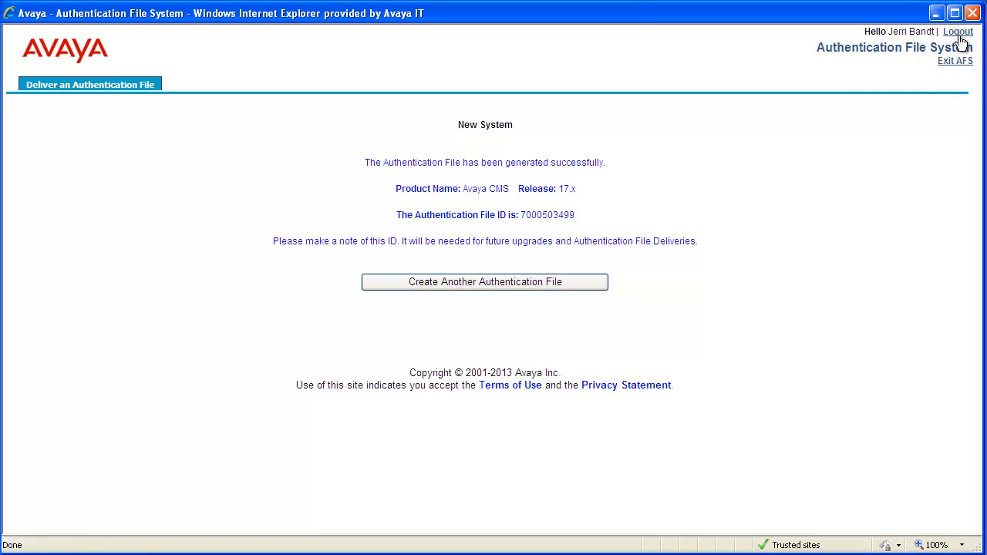
# Step: Log out of AFS and dismiss the 'Thank you for using AFS' message
pyautogui.click(958, 31)
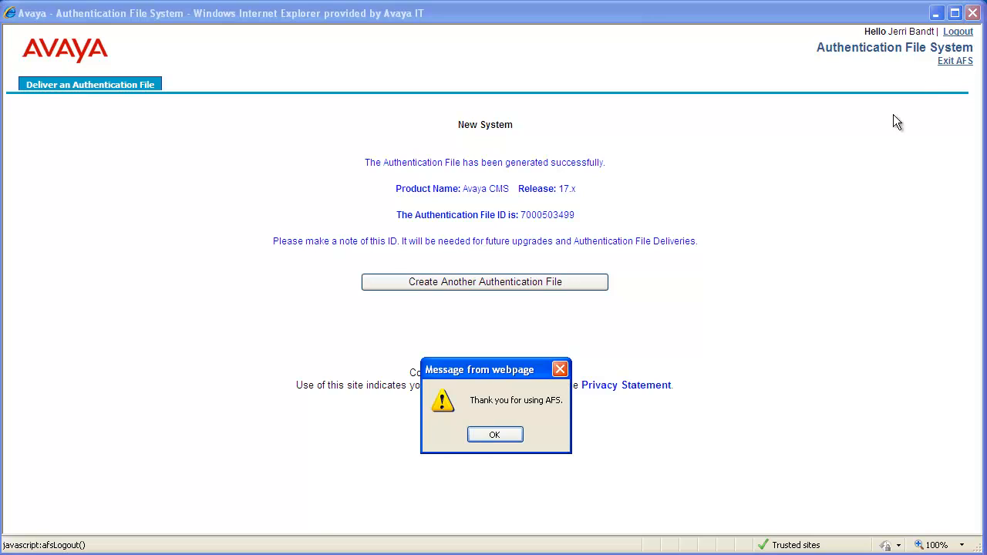
pyautogui.moveTo(812, 307)
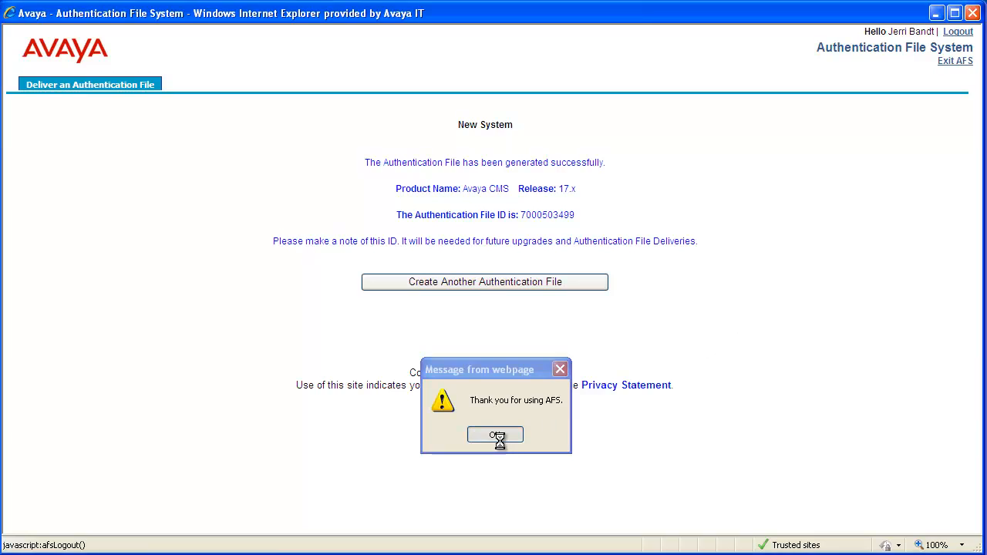
pyautogui.click(495, 435)
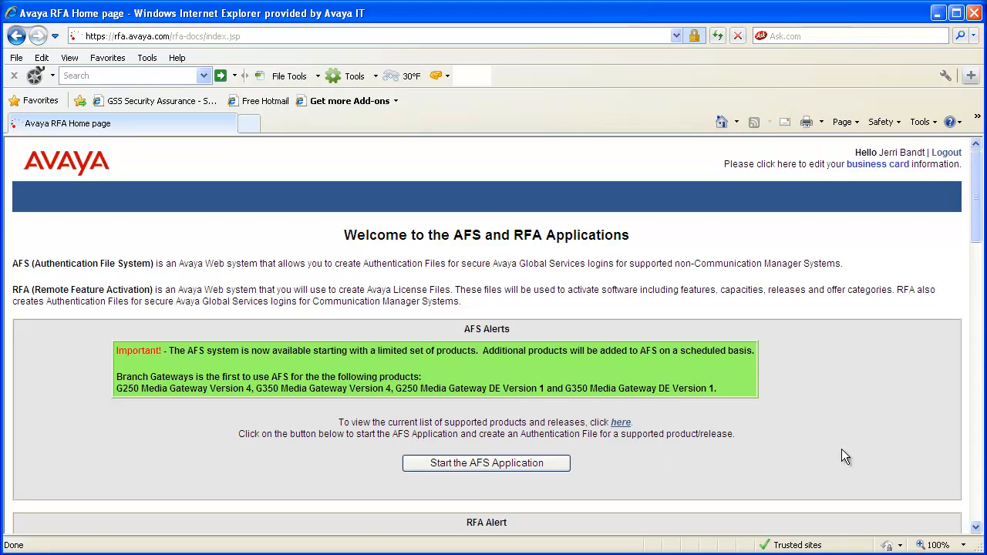
pyautogui.moveTo(861, 455)
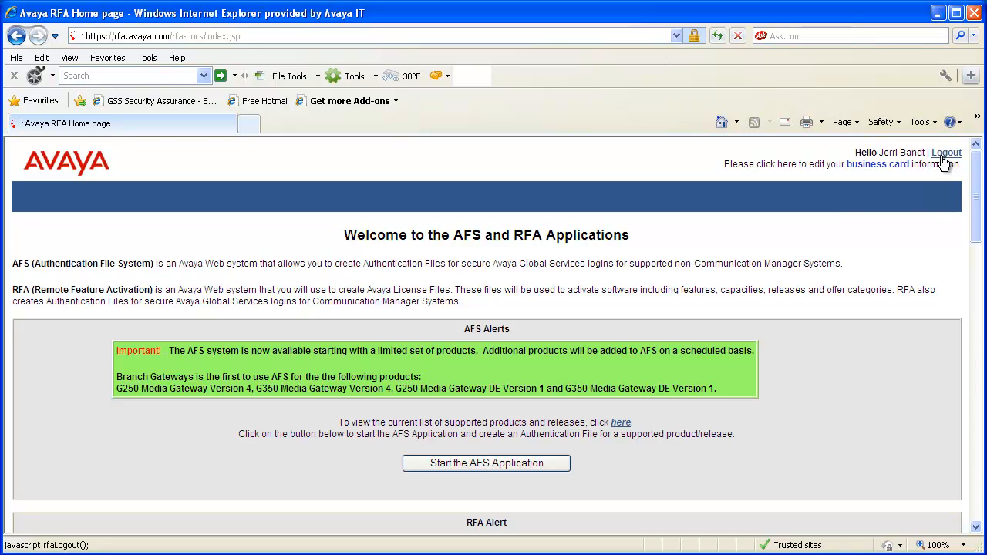
# Step: Log out of RFA, dismiss the 'Thank you for using RFA' message, and reach the SSO login
pyautogui.click(946, 152)
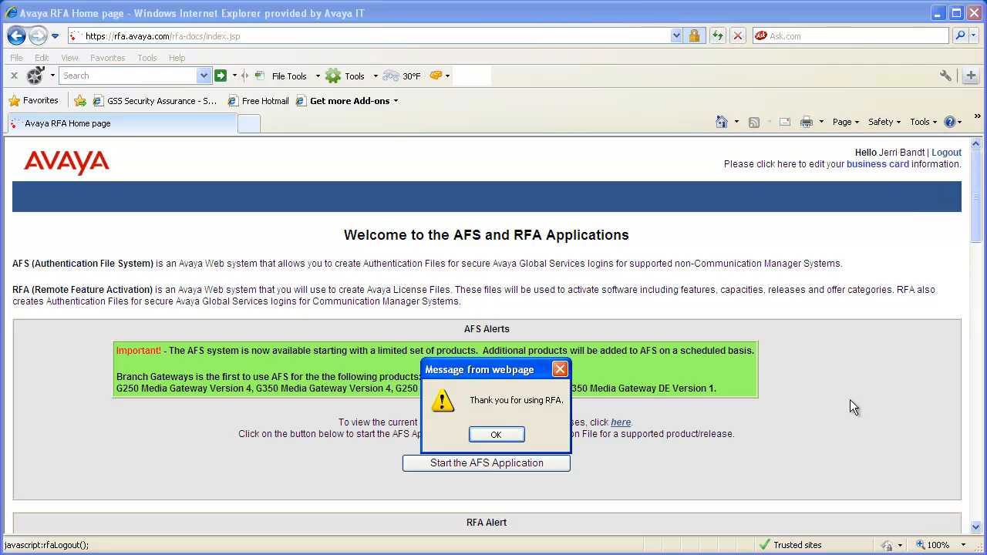
pyautogui.moveTo(497, 436)
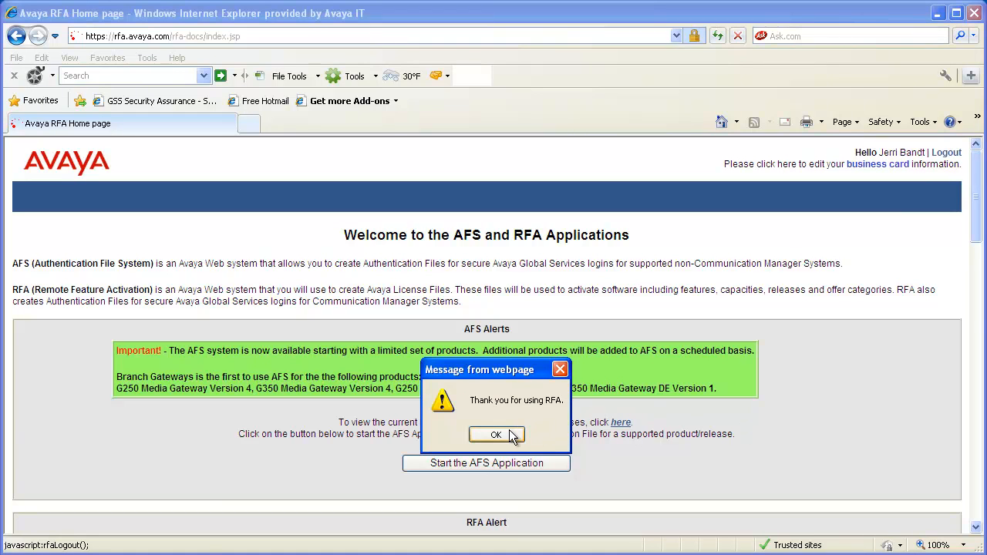
pyautogui.click(497, 434)
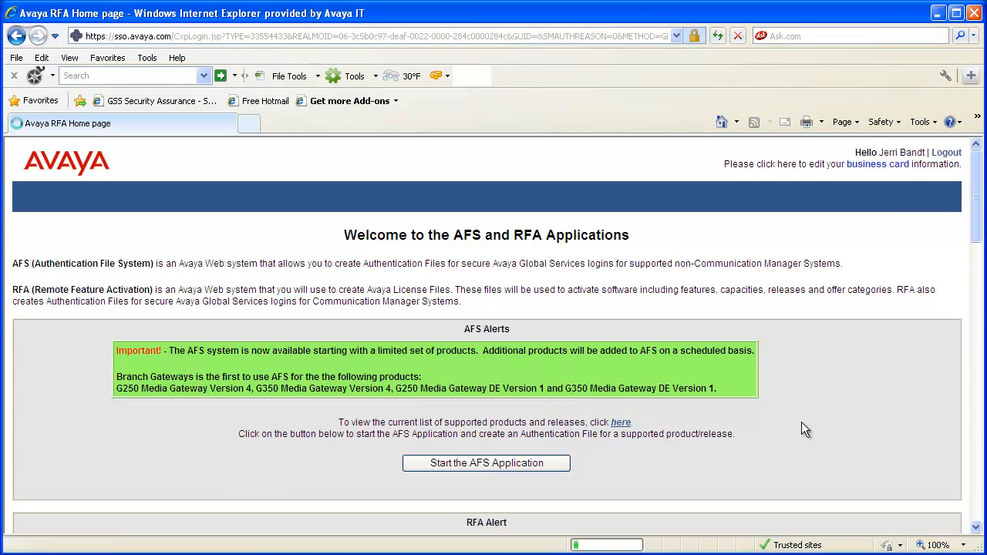
pyautogui.click(946, 152)
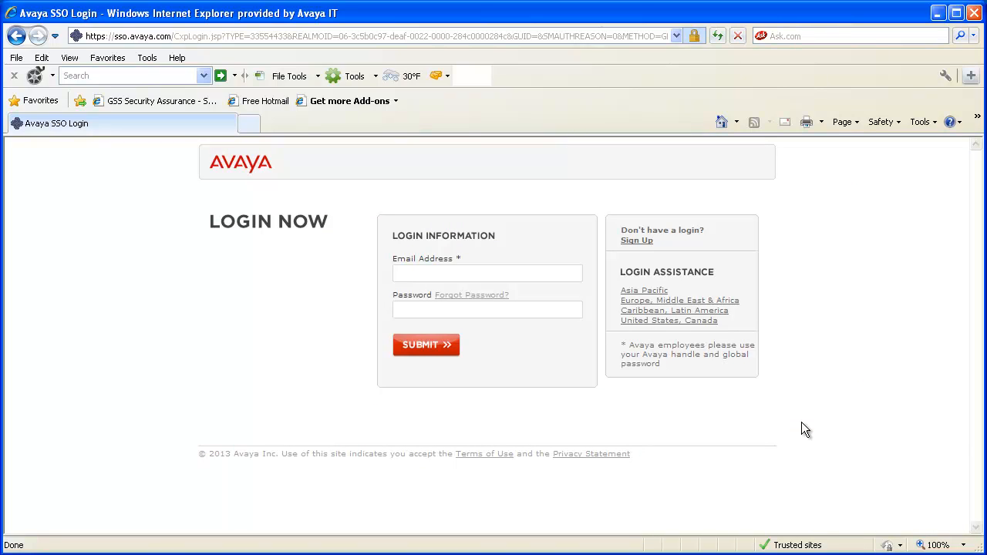
pyautogui.click(487, 273)
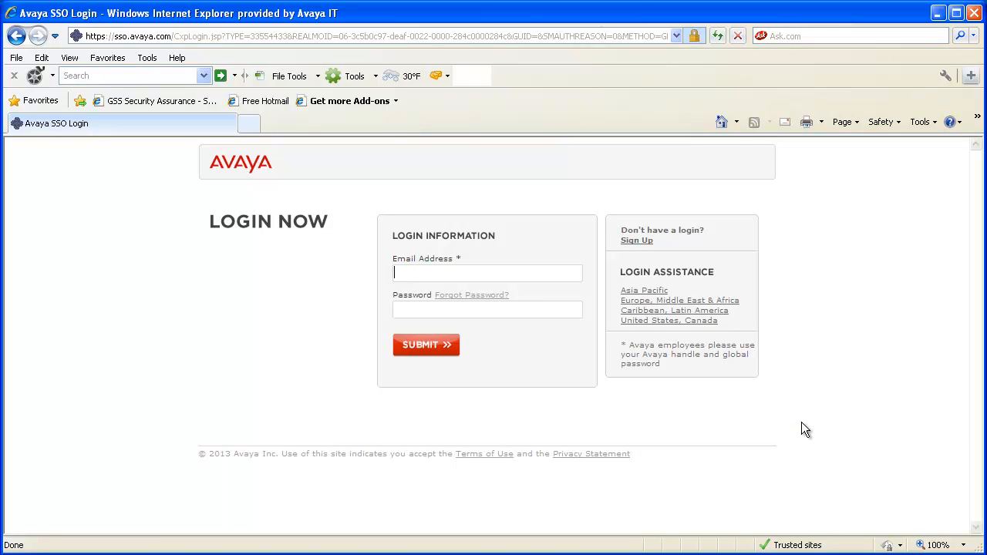